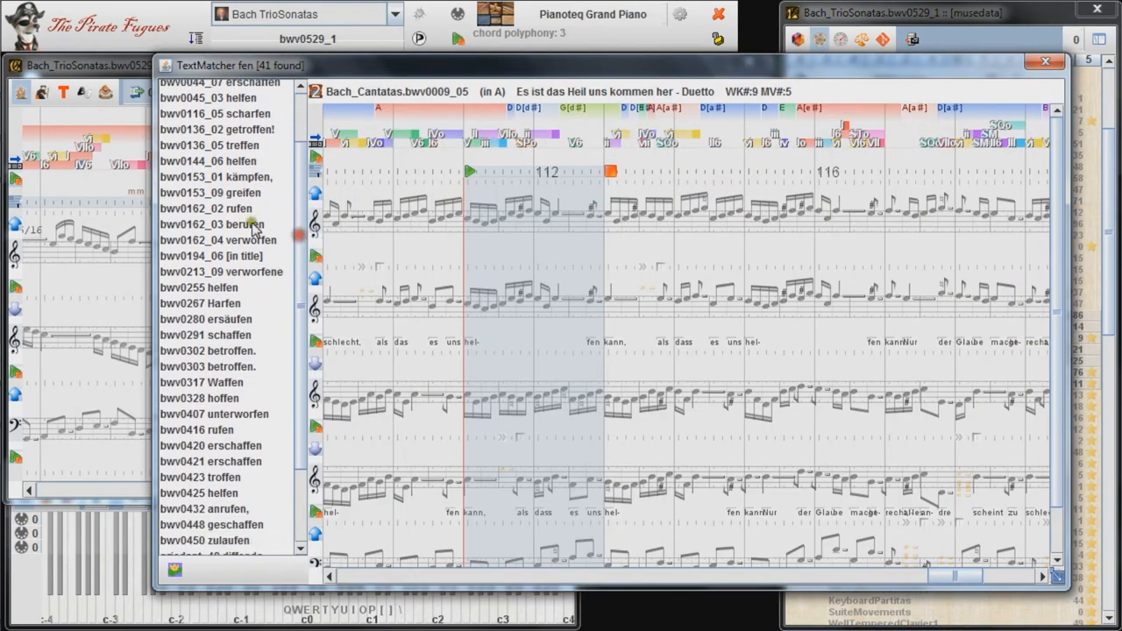
Step: Display text matches bwv0153_09 greifen, bwv0162_03 berufen and a third entry in score
click(210, 192)
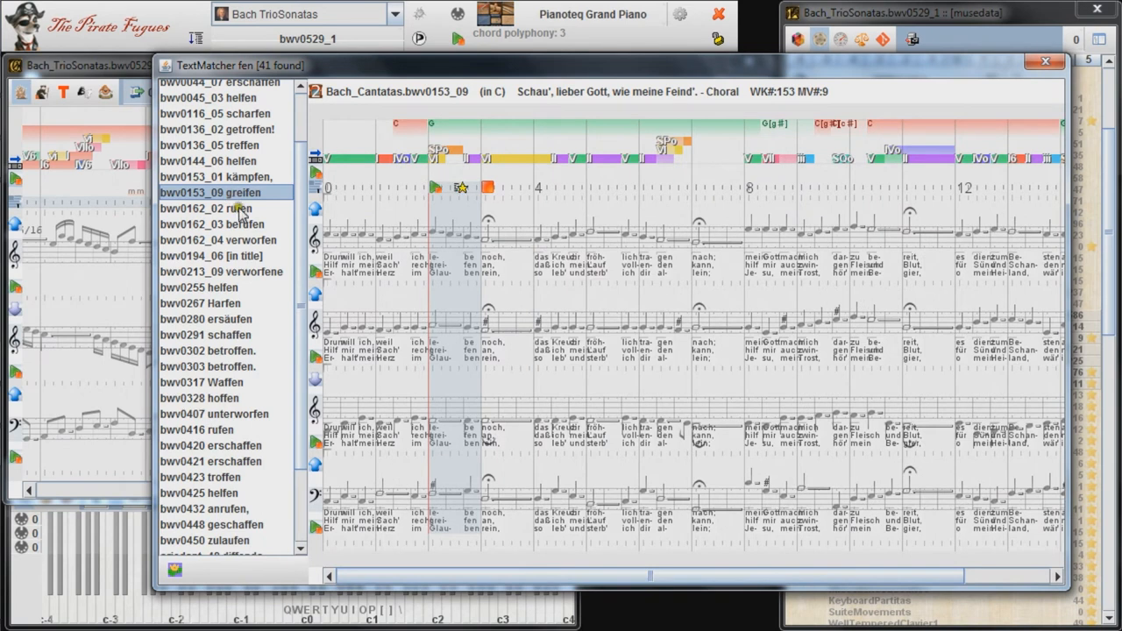
click(211, 224)
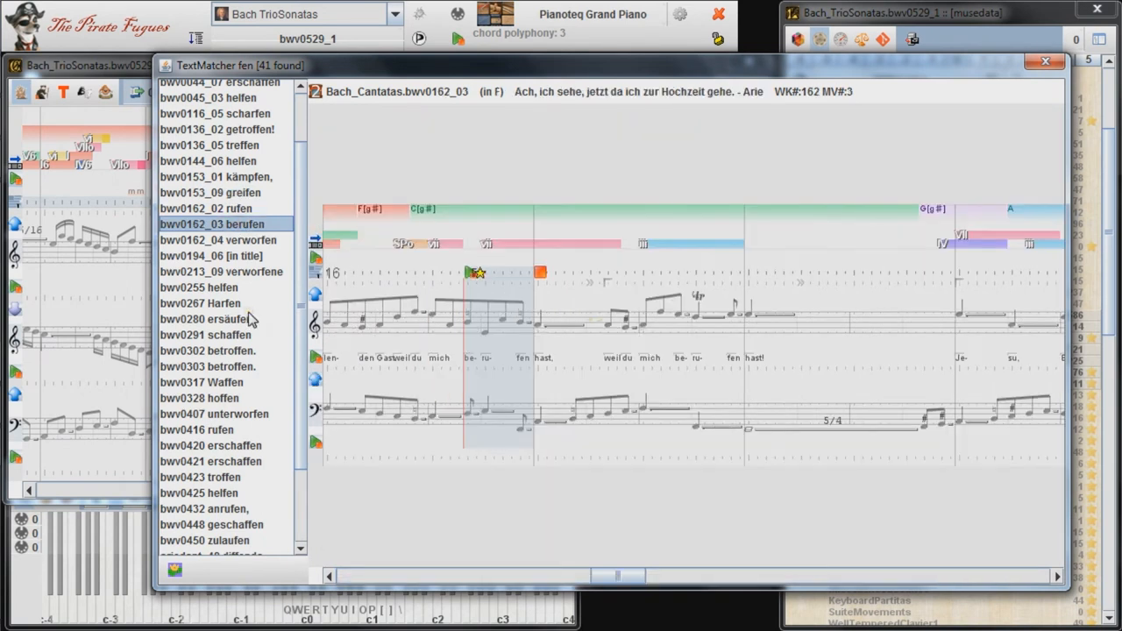
click(209, 375)
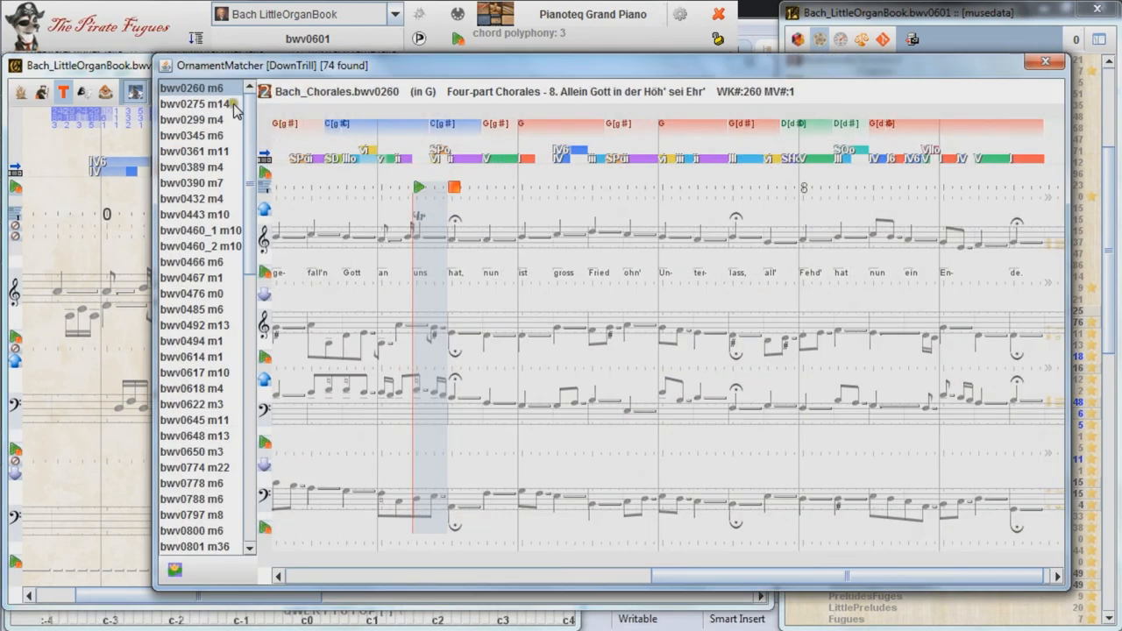
Step: Show down-trill matches bwv0275 m14, bwv0299 m4 and the next entry in score
click(193, 104)
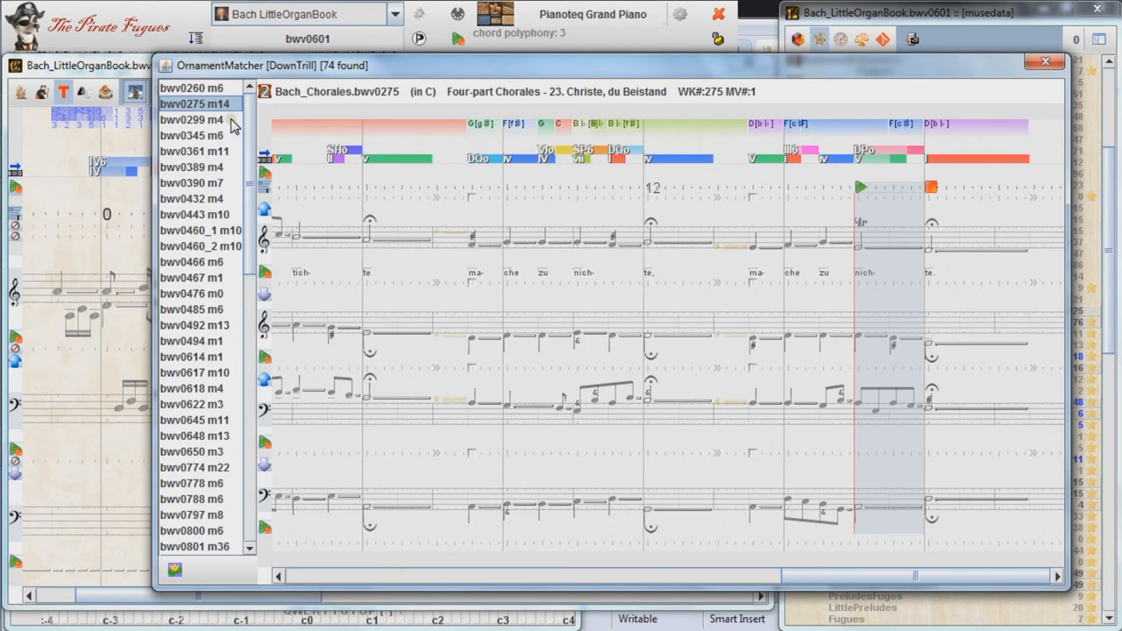
click(191, 120)
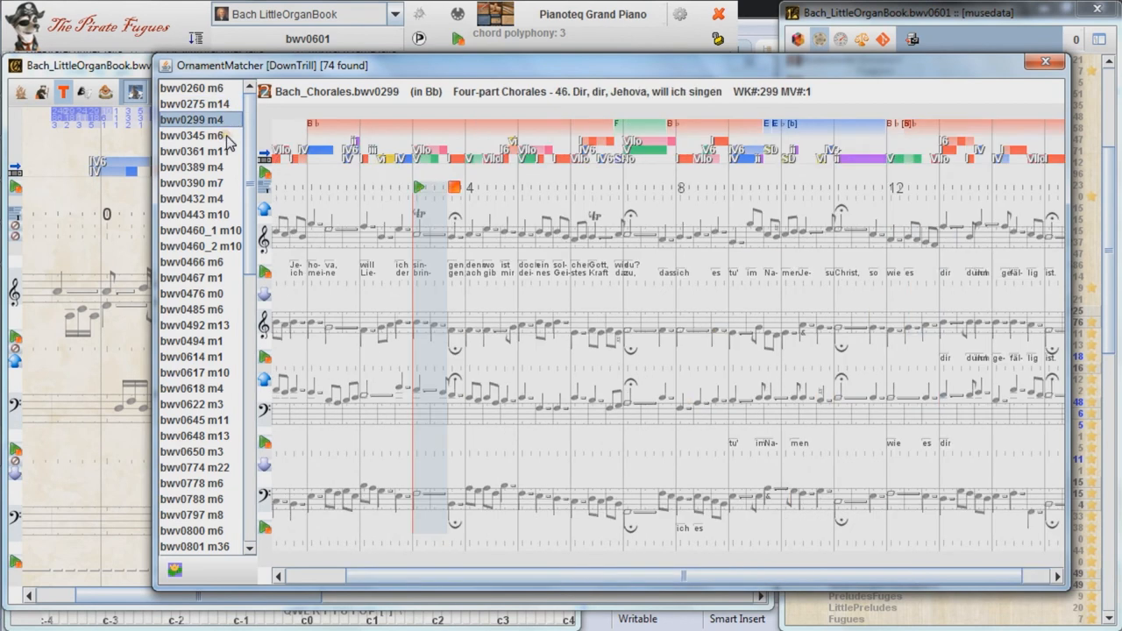
click(194, 135)
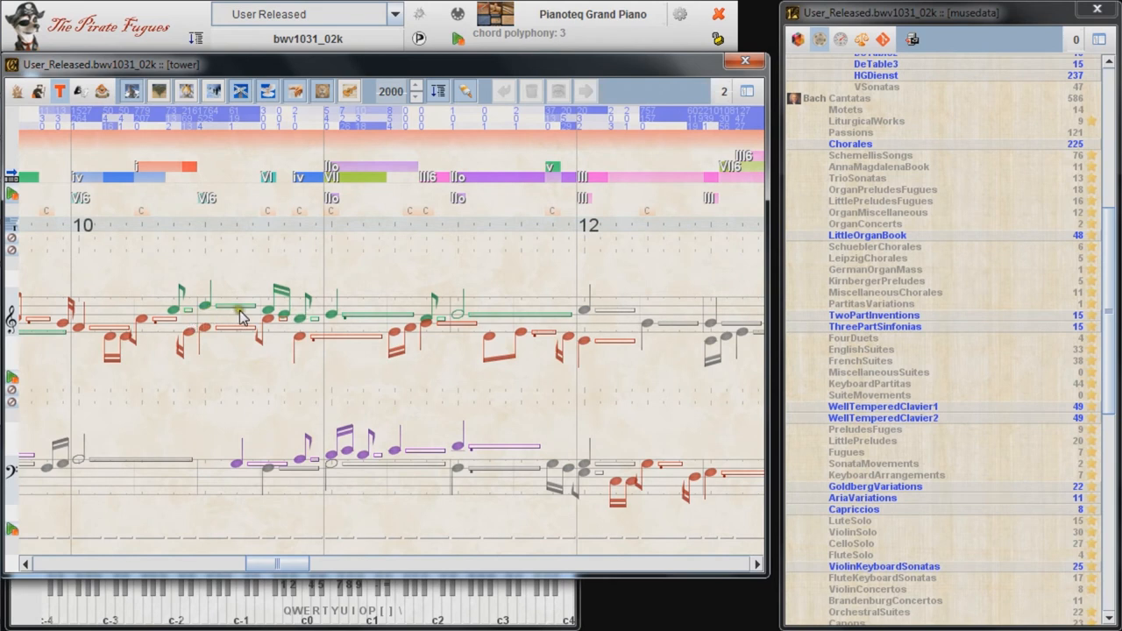
mouse_move(218, 471)
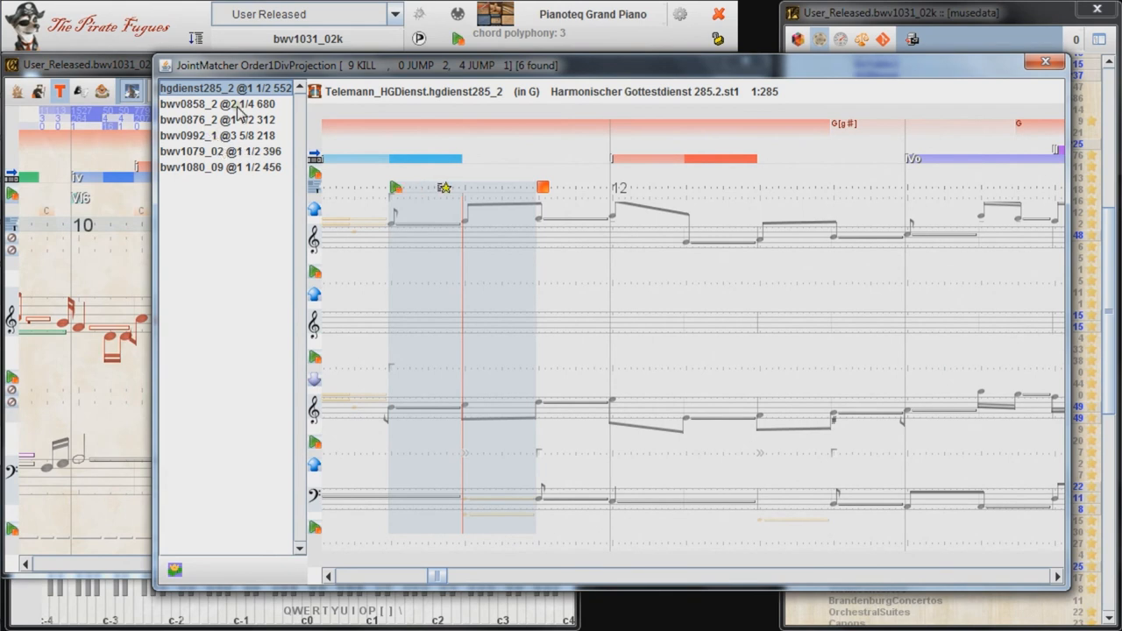
Step: Display transition matches bwv0858_2 and bwv0876_2 in score
click(219, 103)
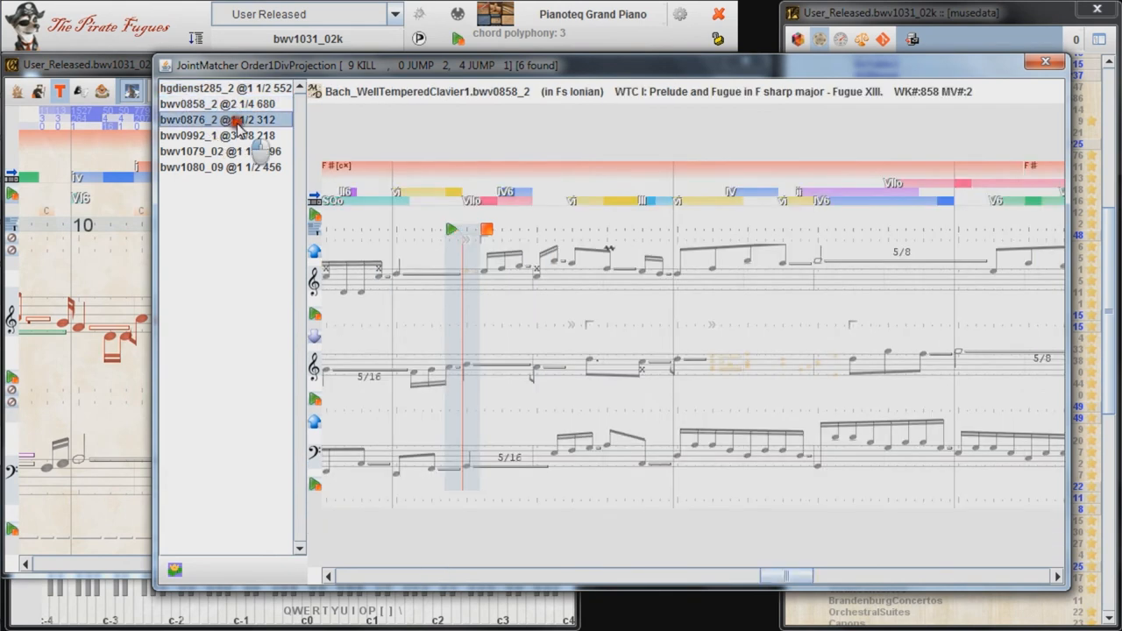
click(219, 151)
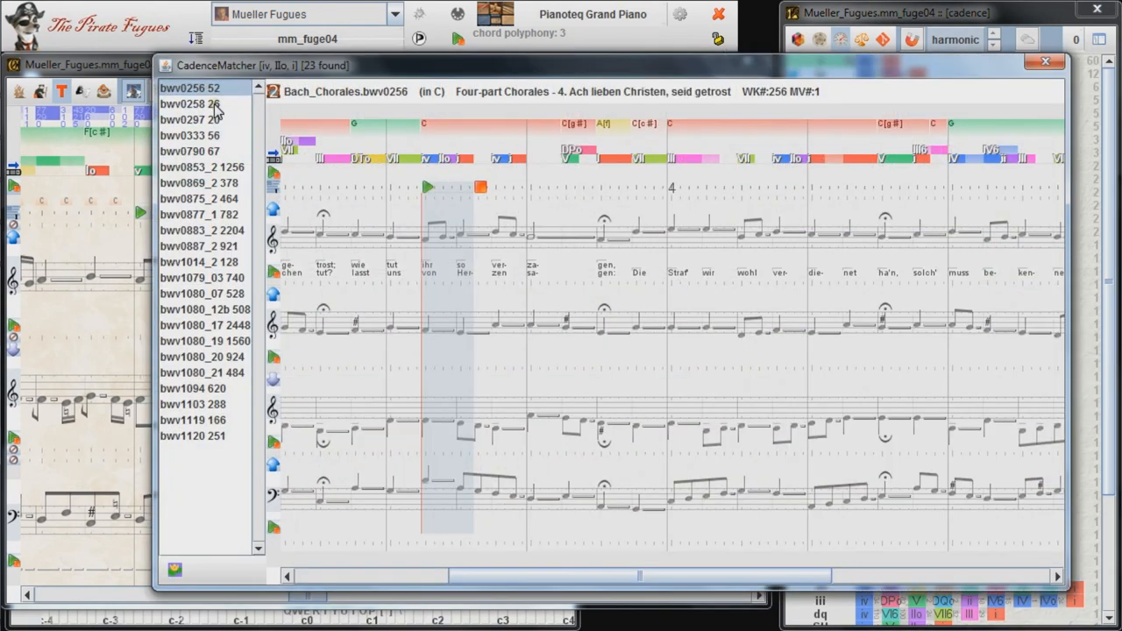
Step: Show cadence matches bwv0258, bwv0297, bwv1080_20 and bwv1103 in score, one after another
click(200, 104)
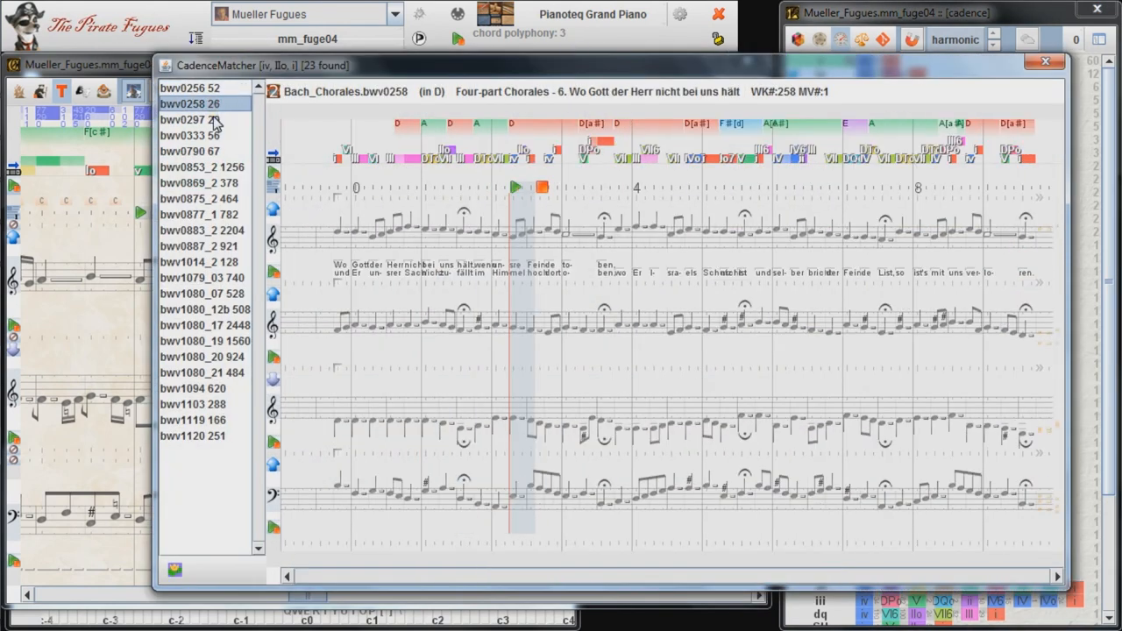
click(189, 119)
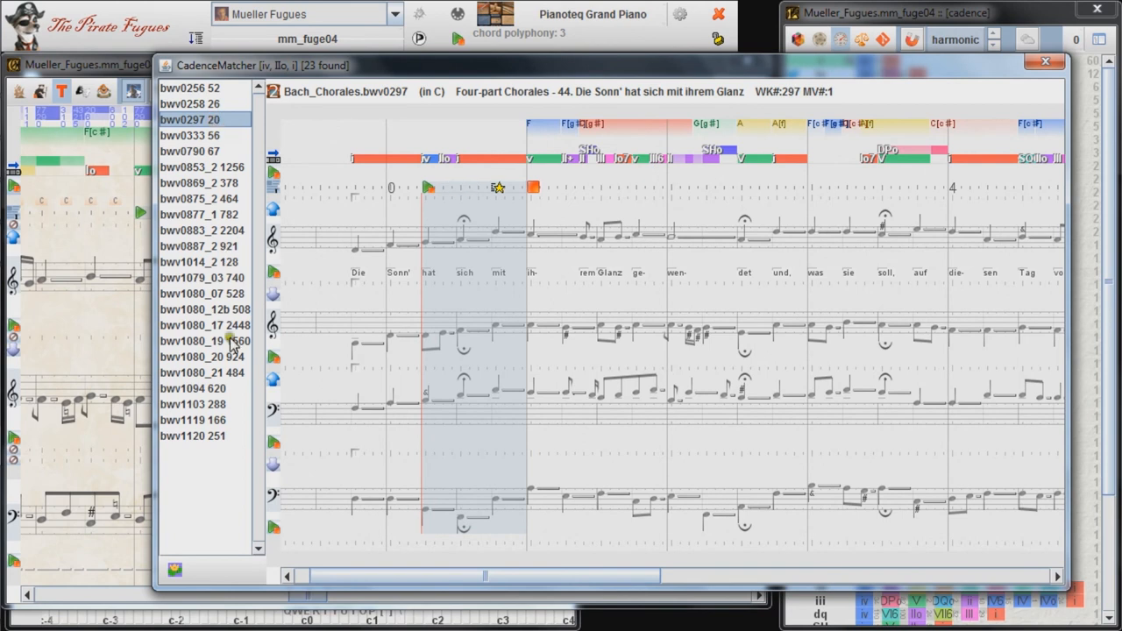
click(201, 356)
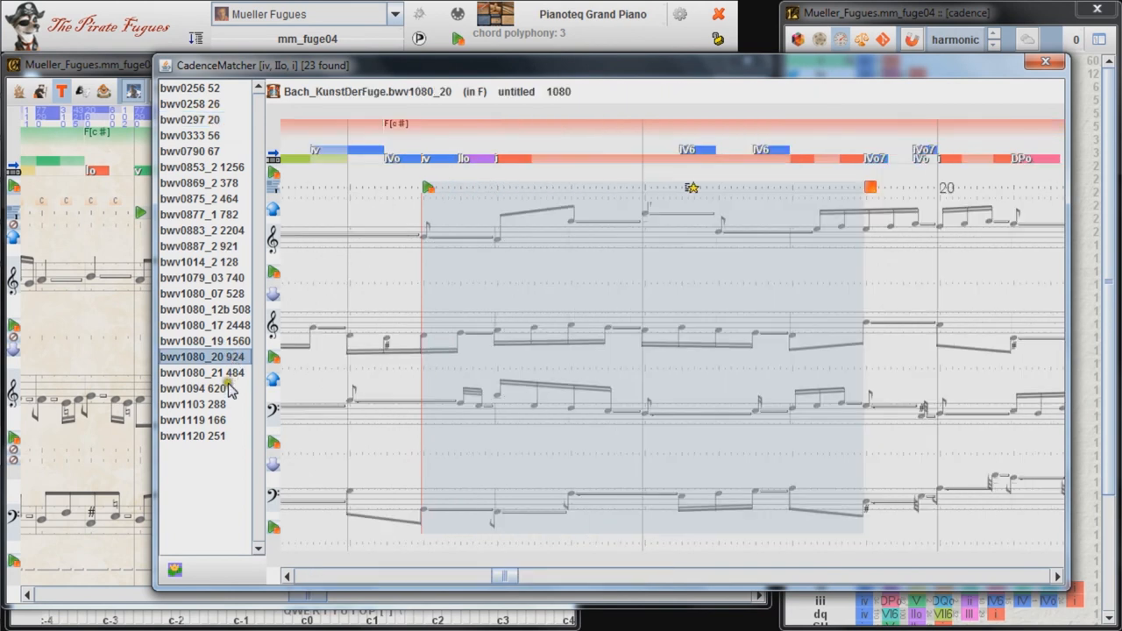
click(193, 404)
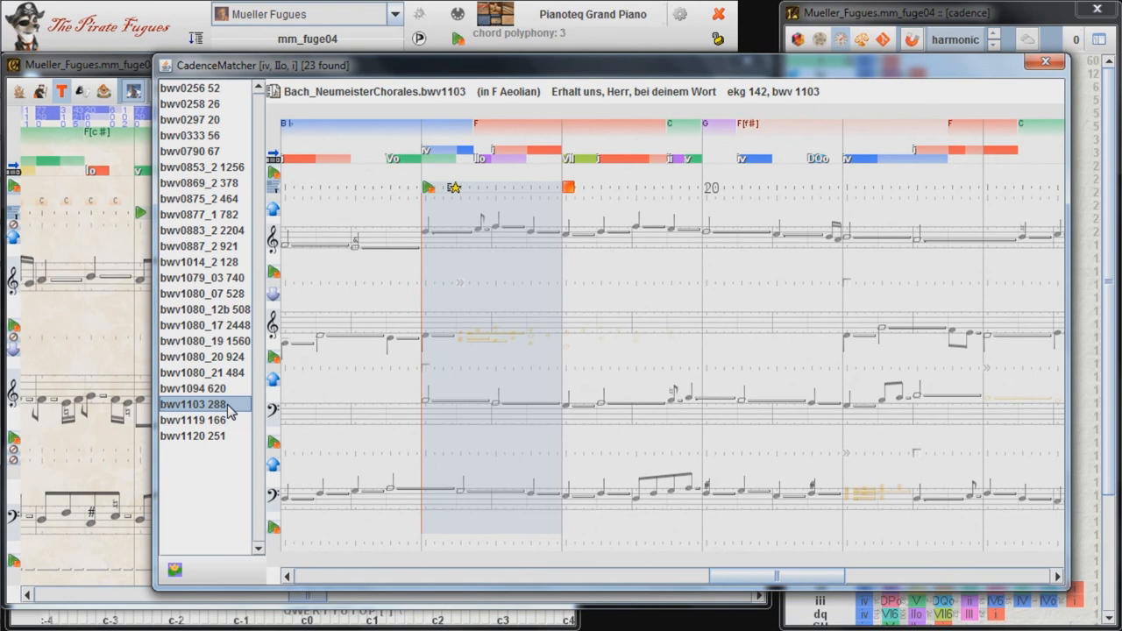